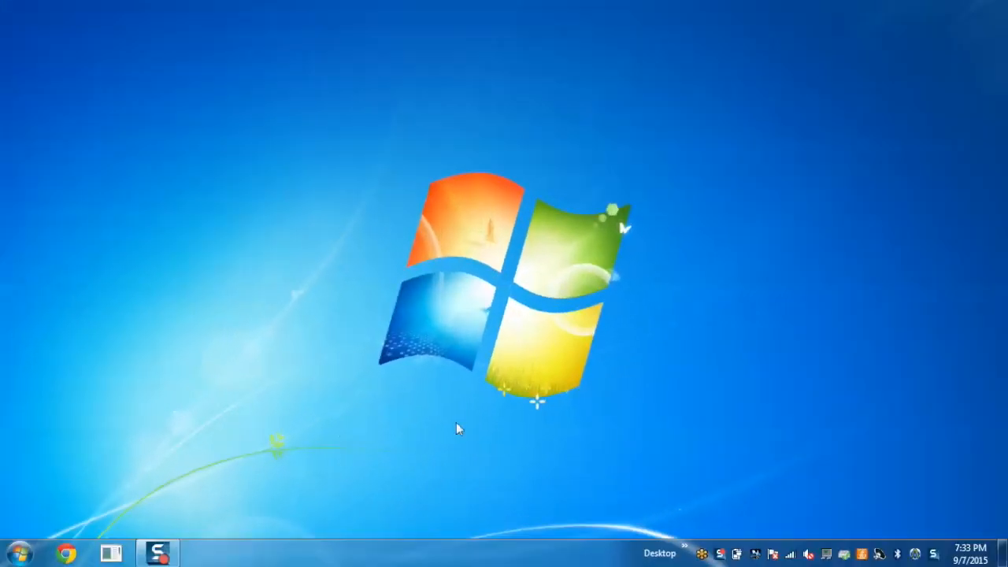
- Launch the Firebird ISQL console from the taskbar shortcut
left_click(111, 551)
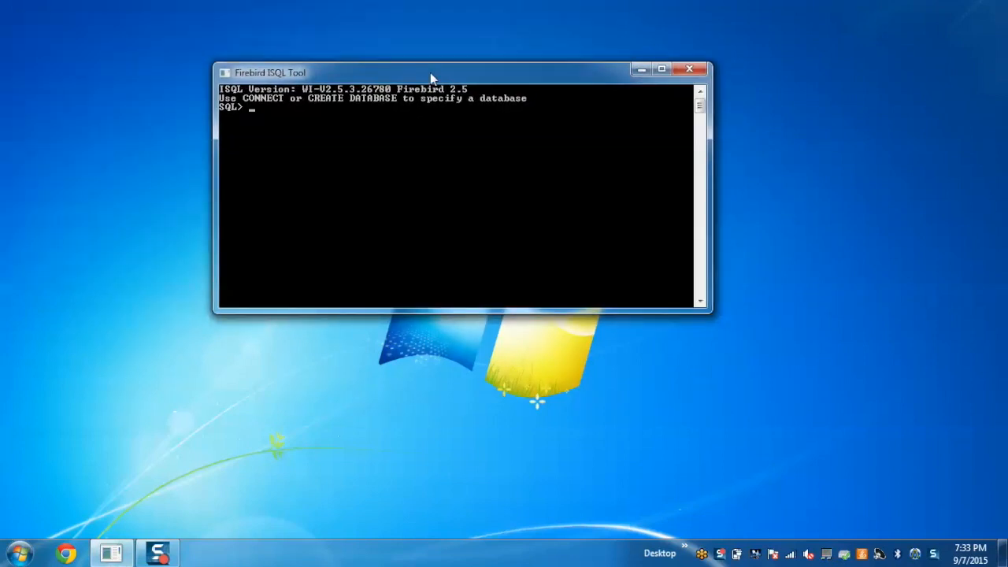
- Enter create database 'e:\Dbase\Demo.fdb' and continue the statement on a new line
type("cre")
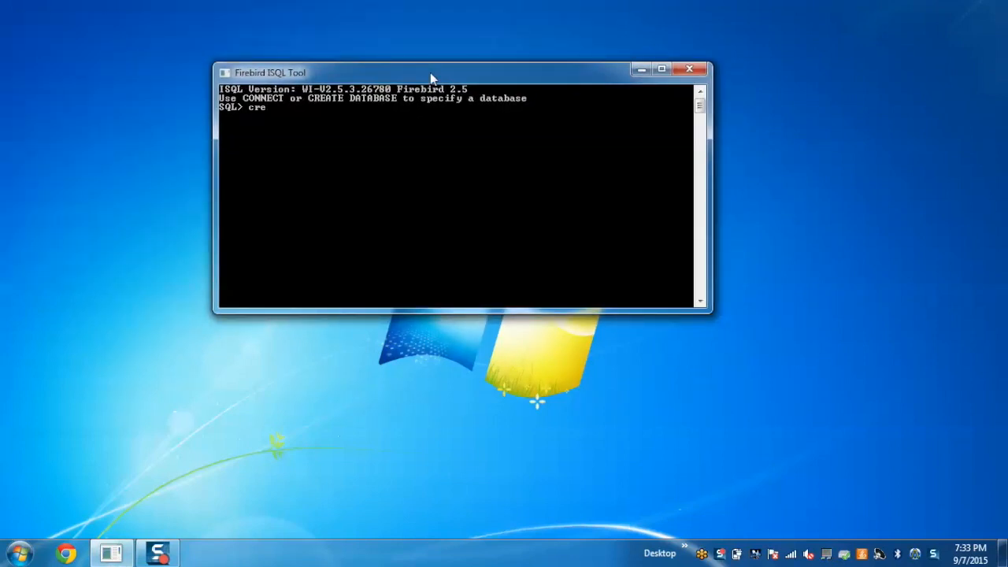
type("ate data")
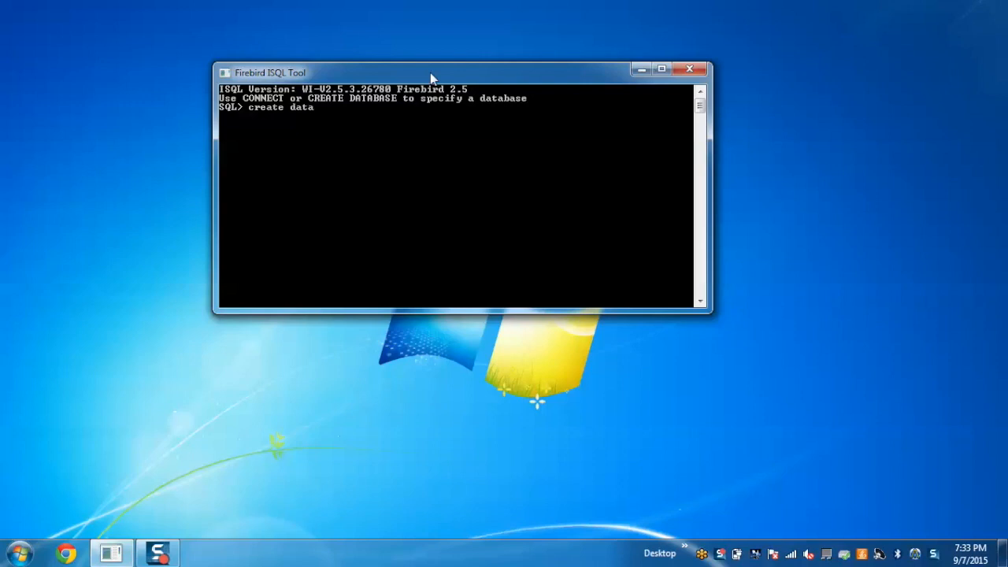
type("base")
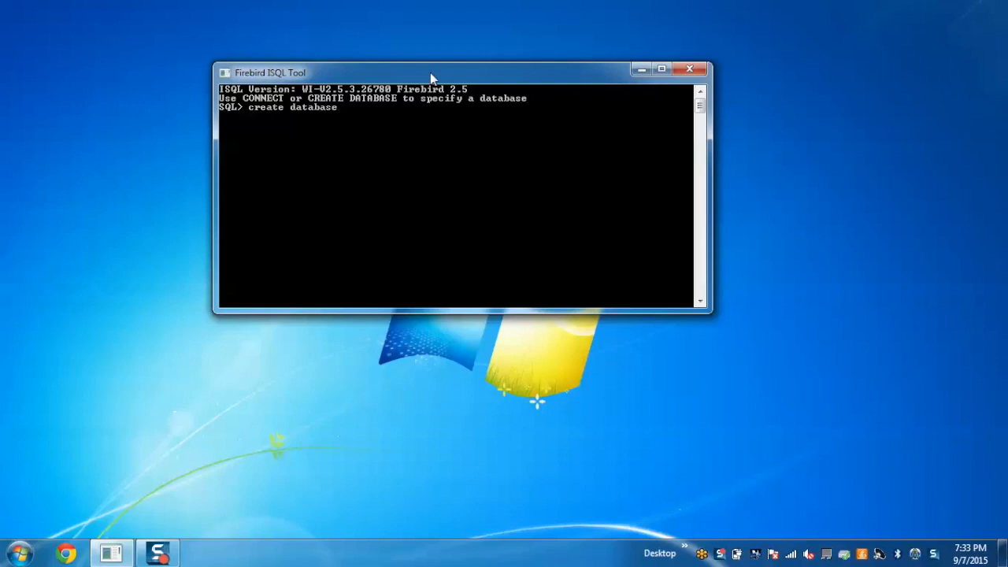
type("'e")
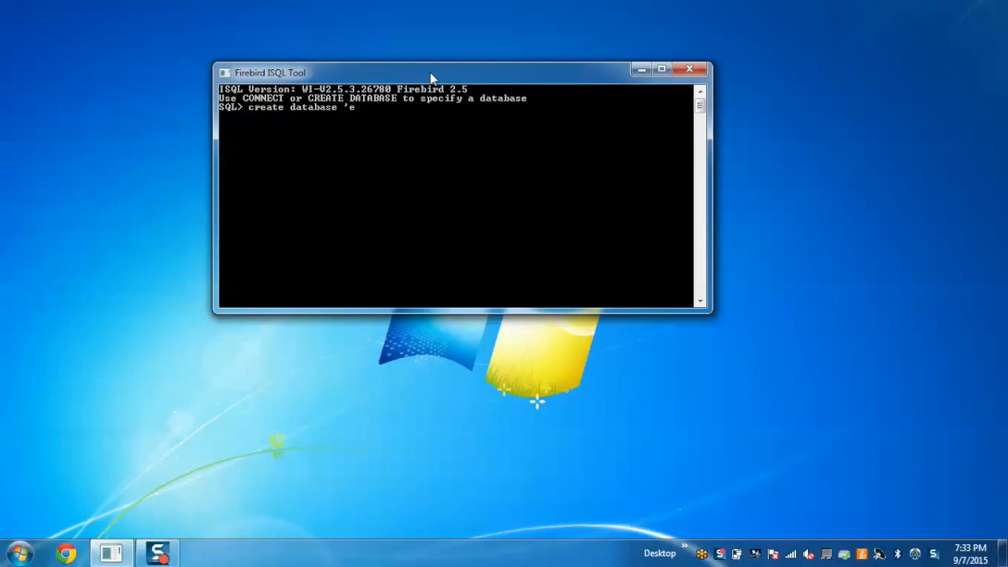
type(":\\Db")
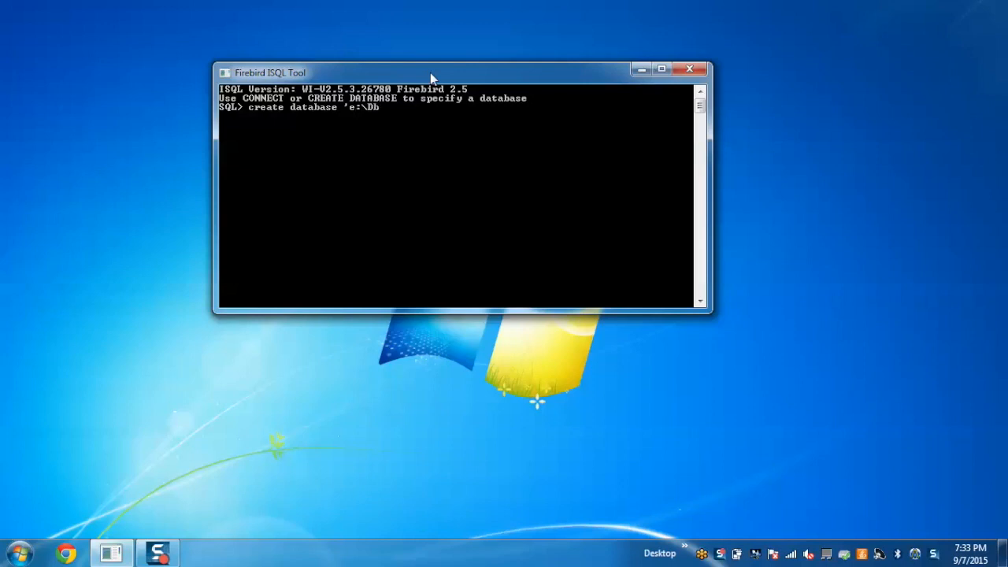
type("a")
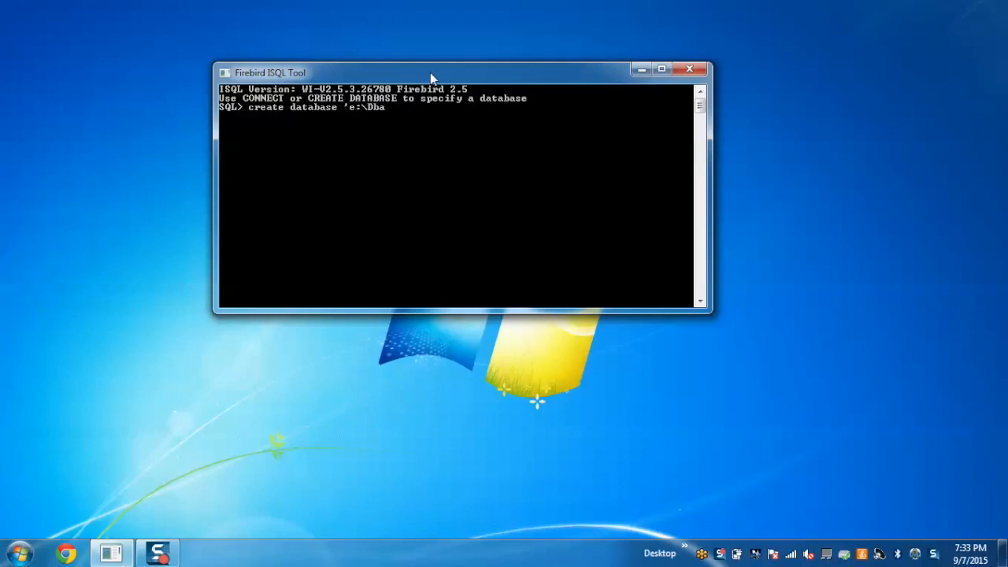
type("se\\")
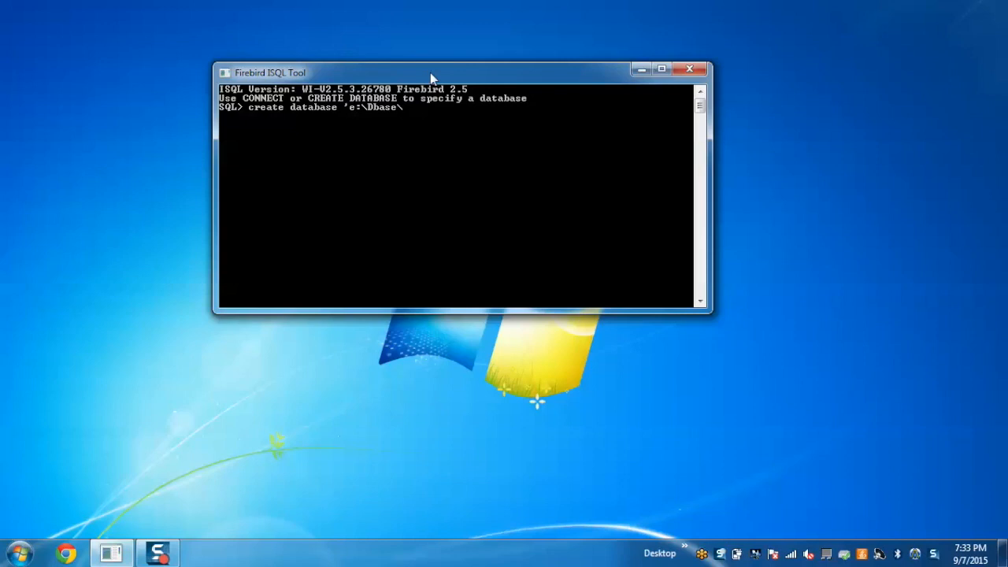
type("De")
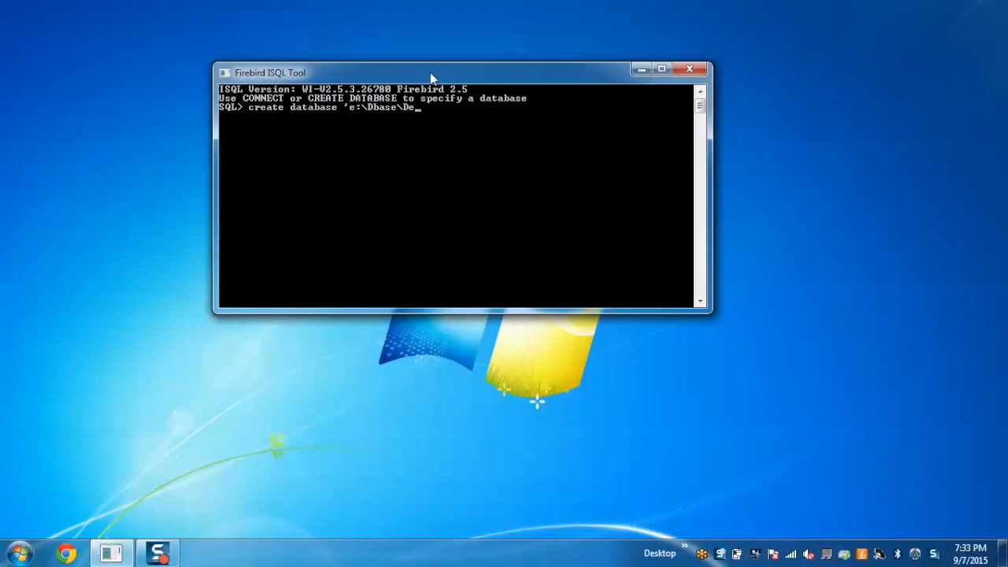
type("mo.fdb")
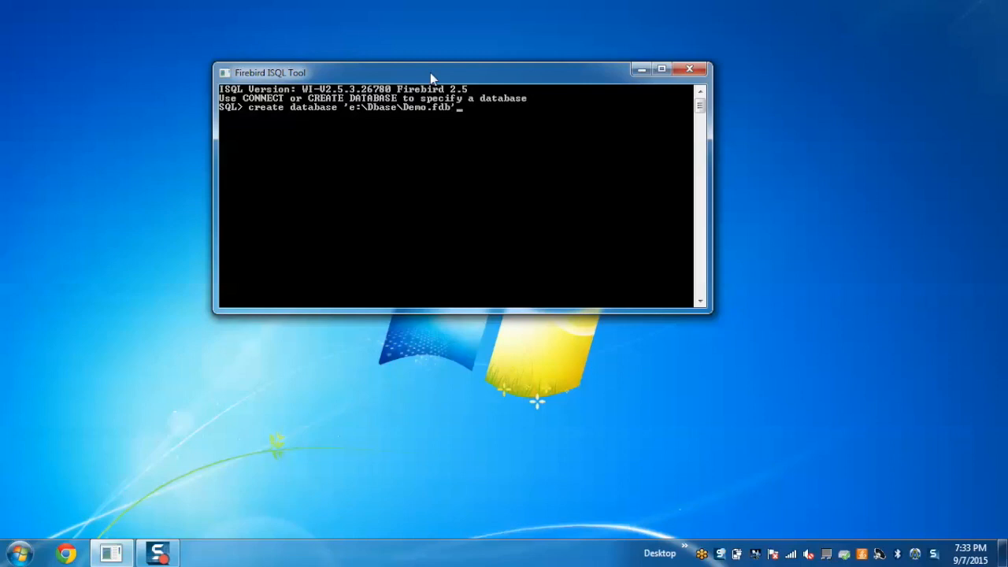
key("enter")
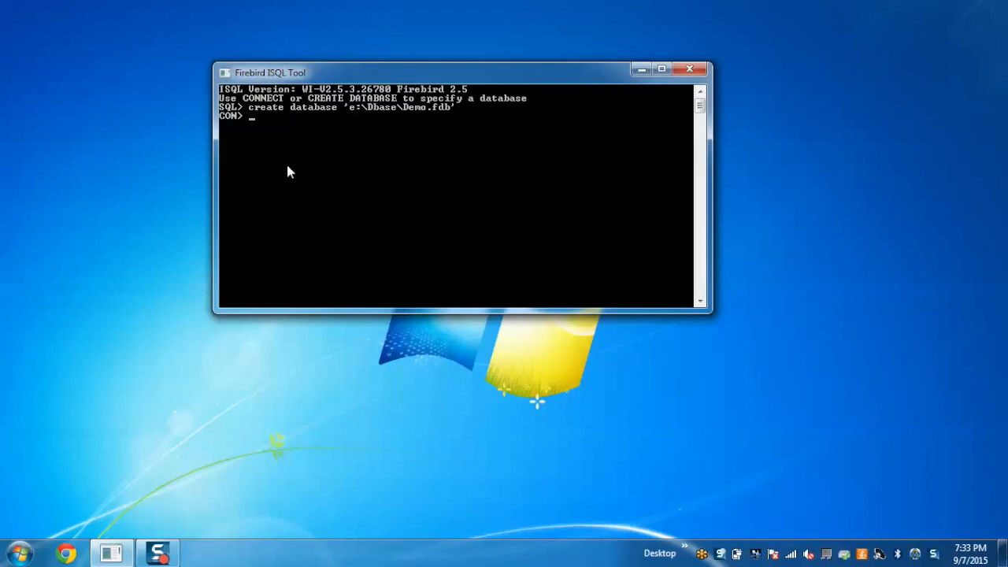
type("user 'S")
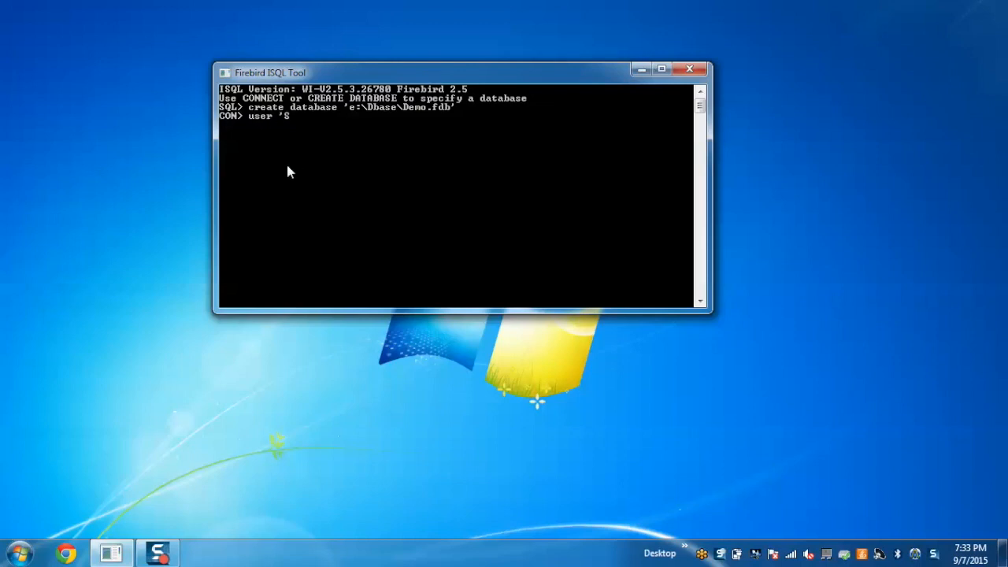
type("YSDBA")
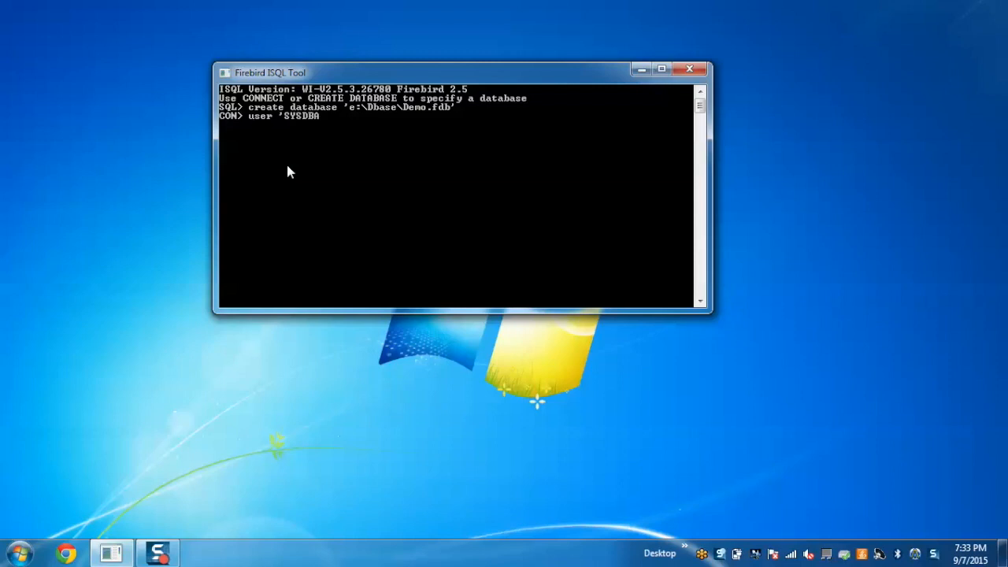
type("password 'masterkey")
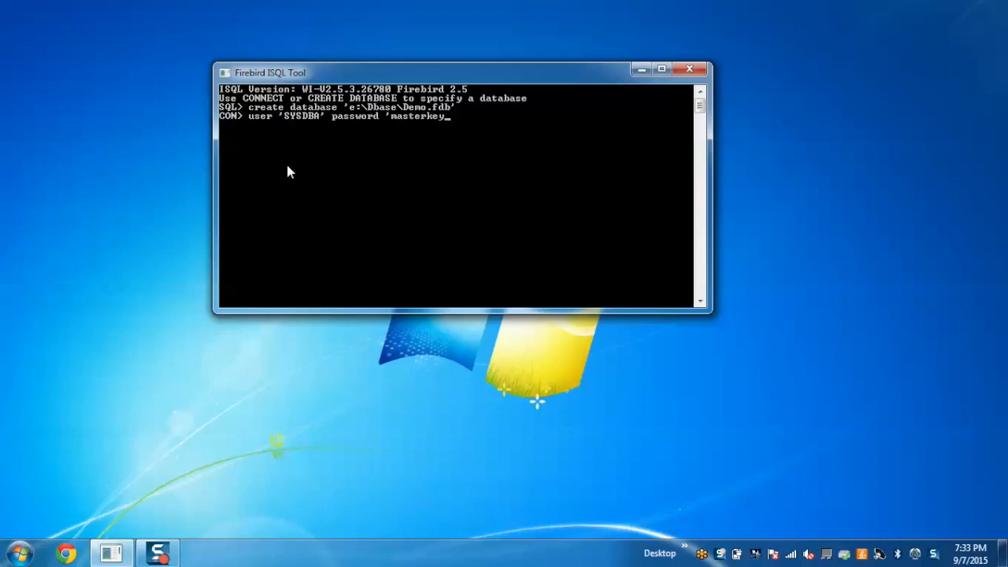
type(";")
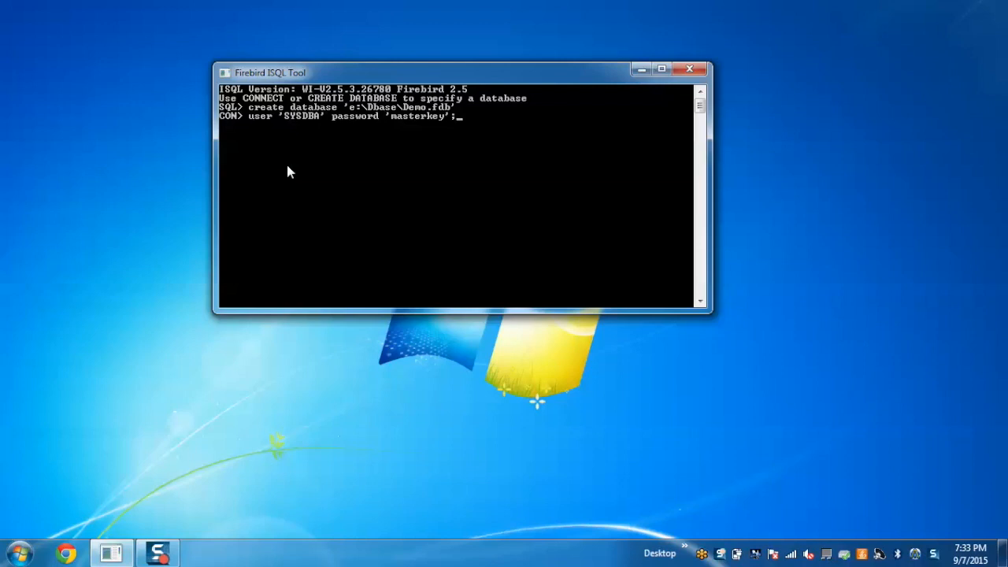
key("enter")
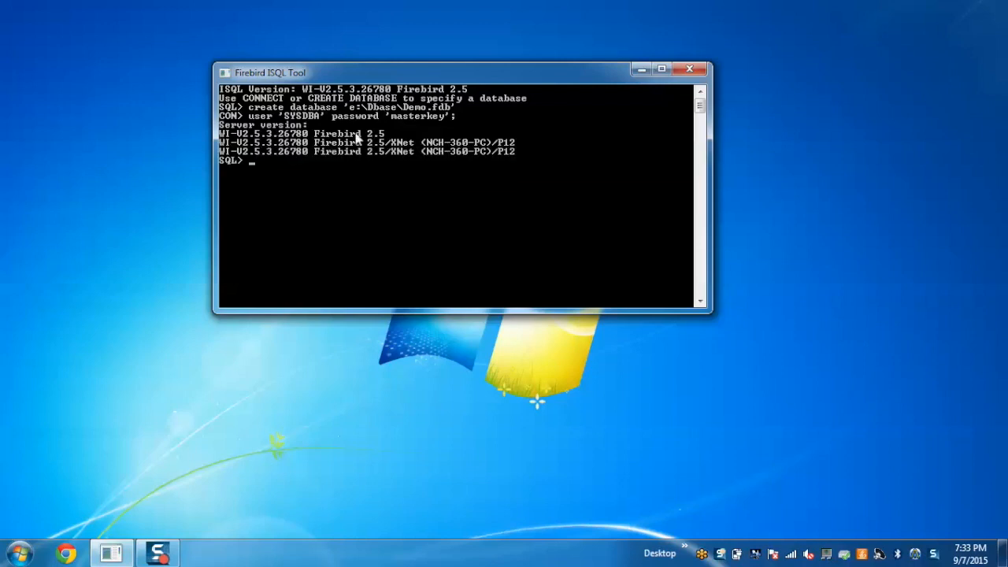
mouse_move(287, 167)
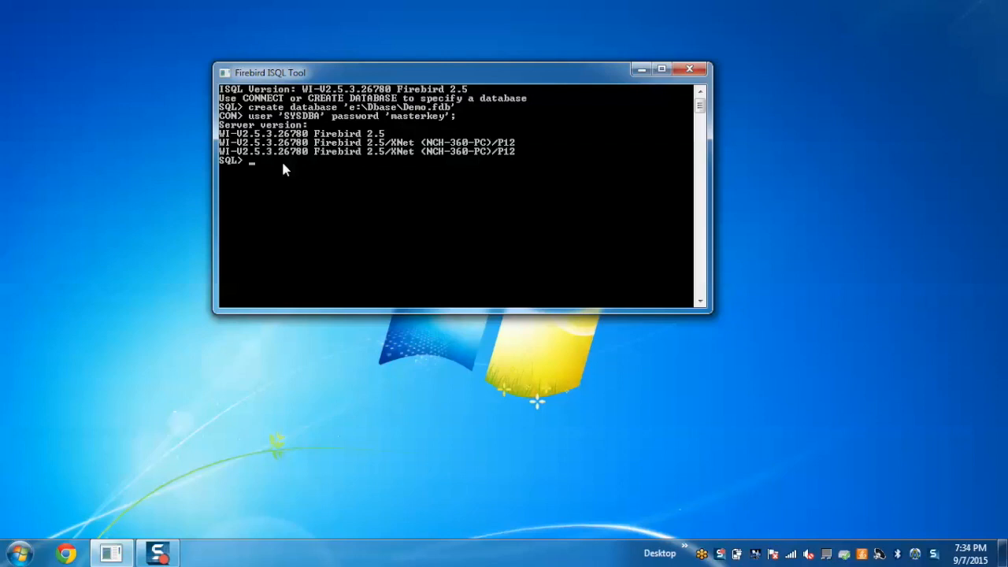
- Create table emp with columns name varchar(20) and emp_id varchar(5)
type("create table emp")
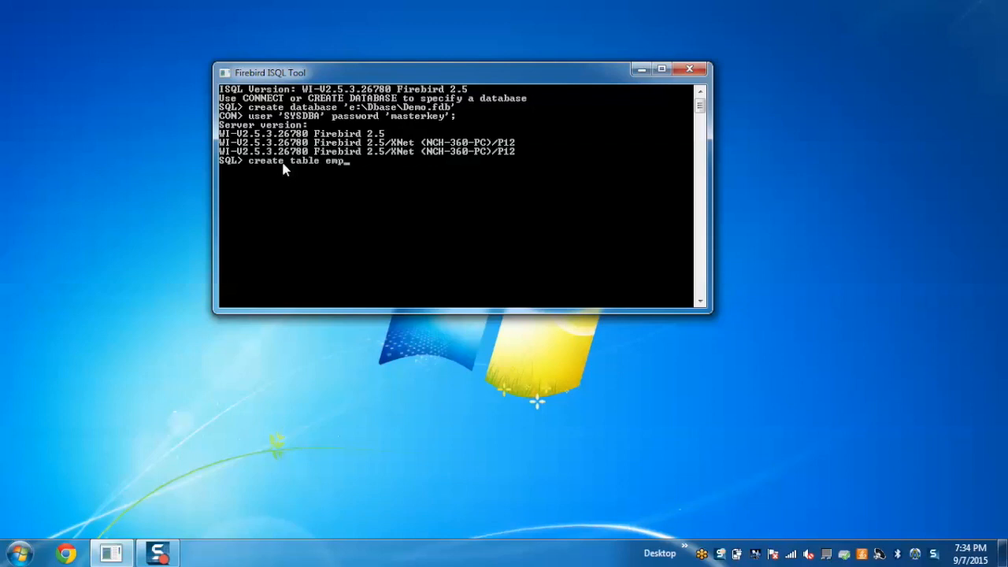
type("(")
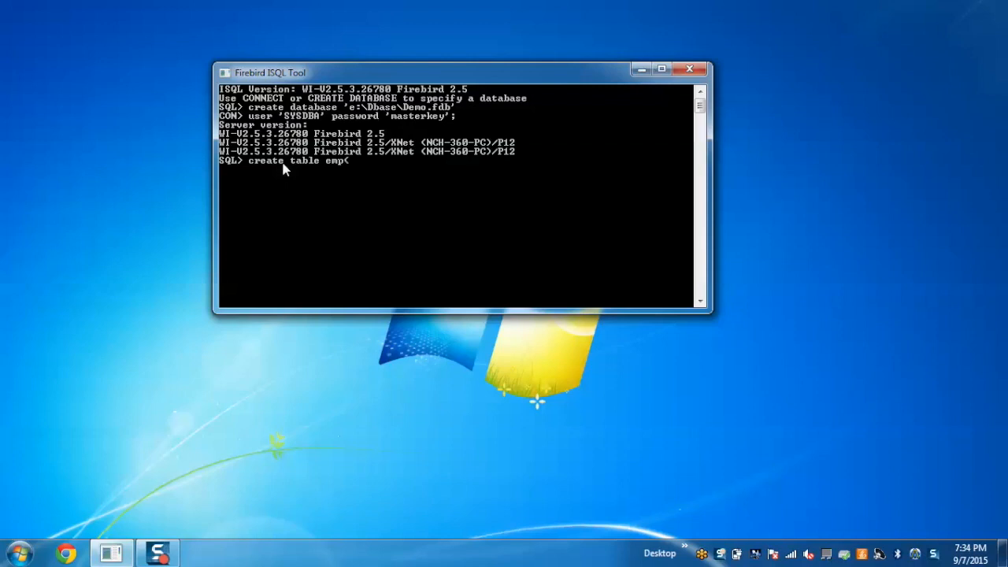
type("name va")
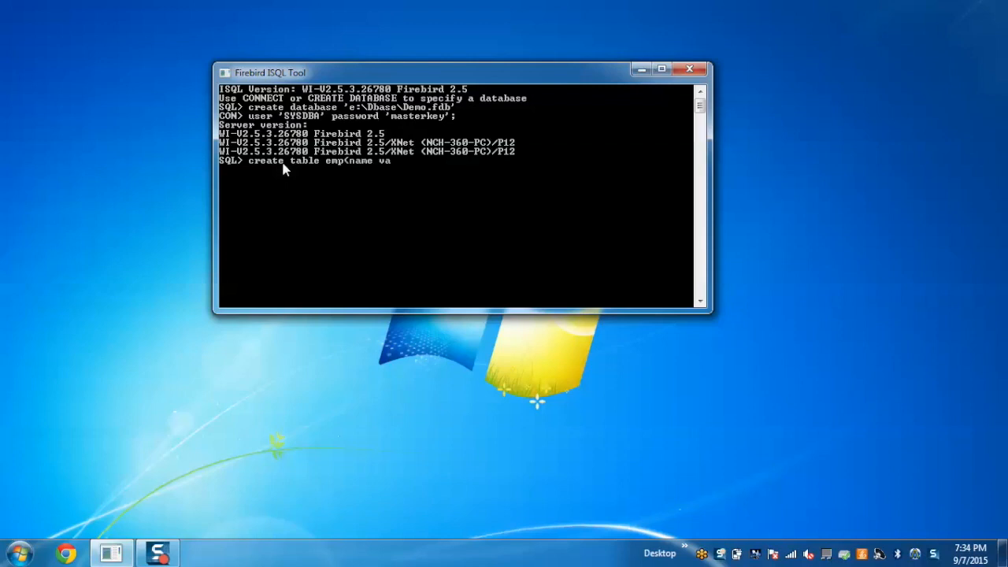
type("rchar(2")
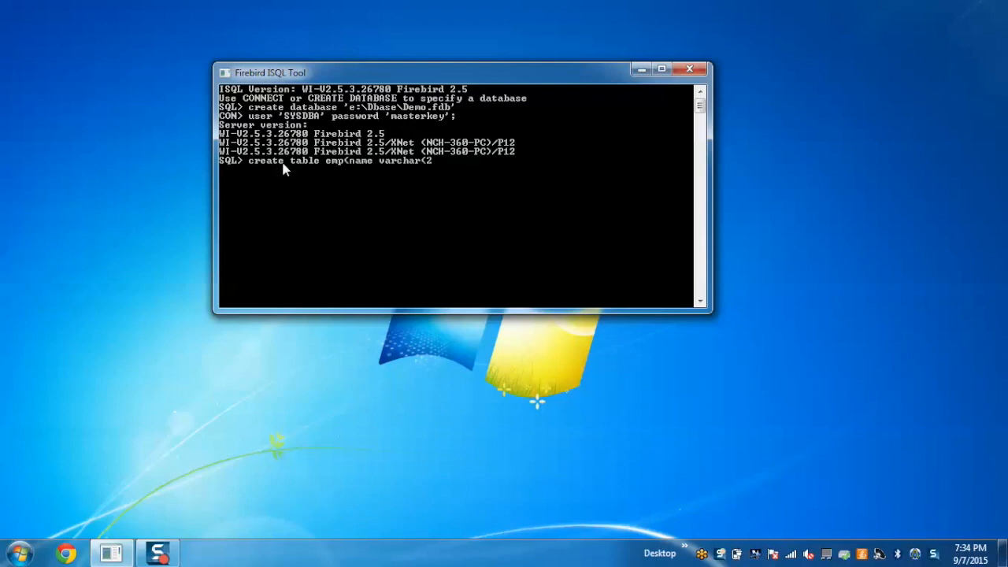
type("0),emp_id")
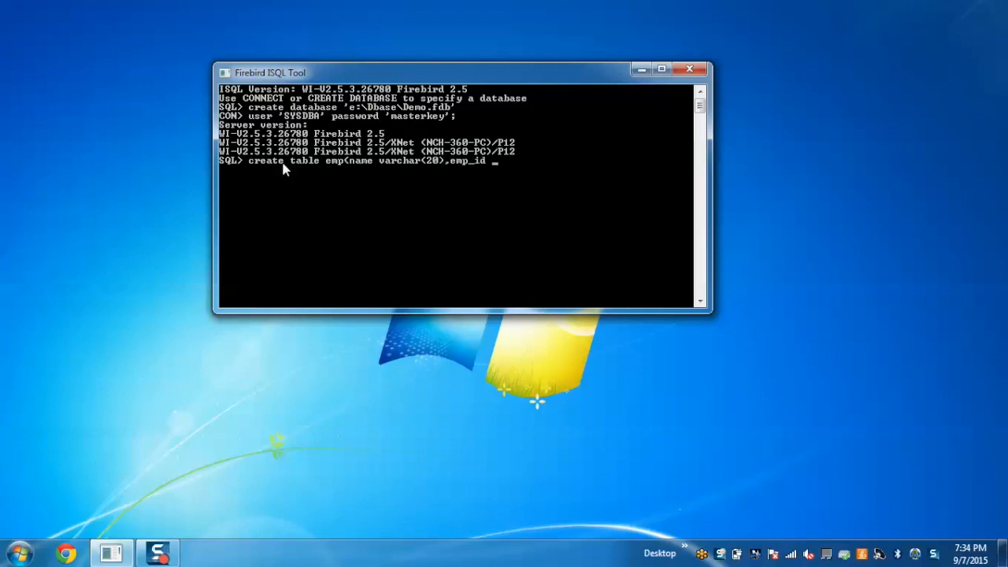
type("varchar")
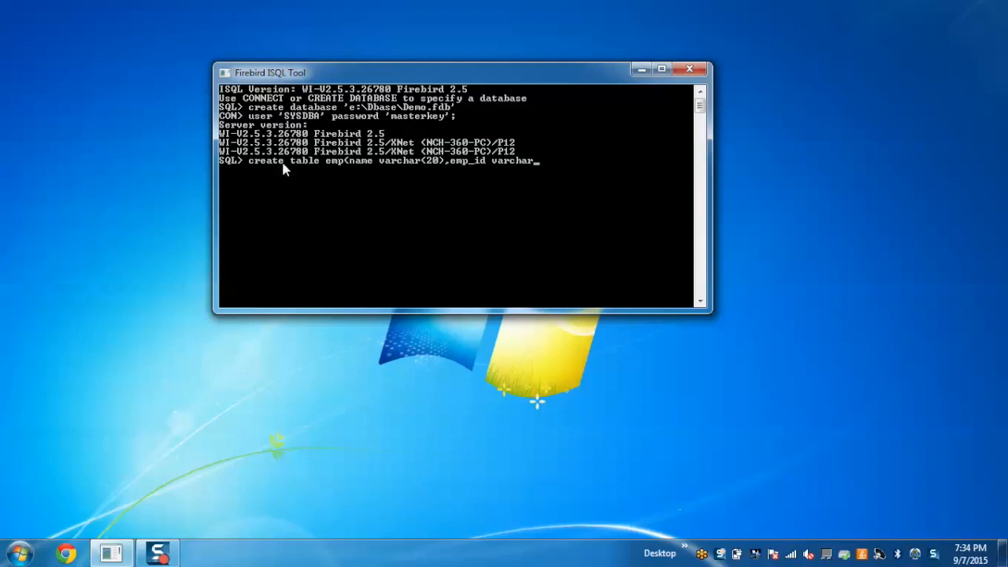
type("5));")
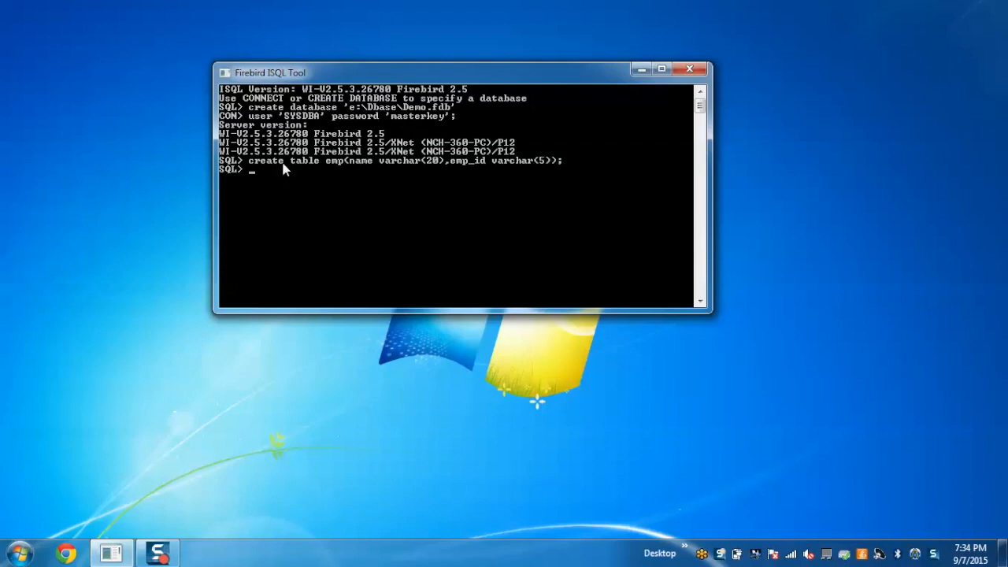
- List the database's tables with show table to confirm EMP exists
type("so")
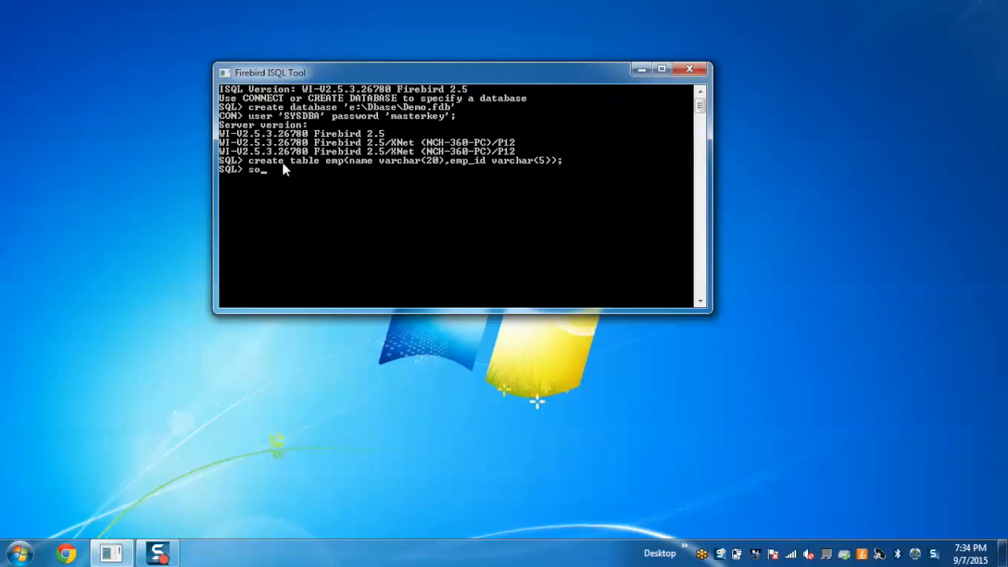
type("how")
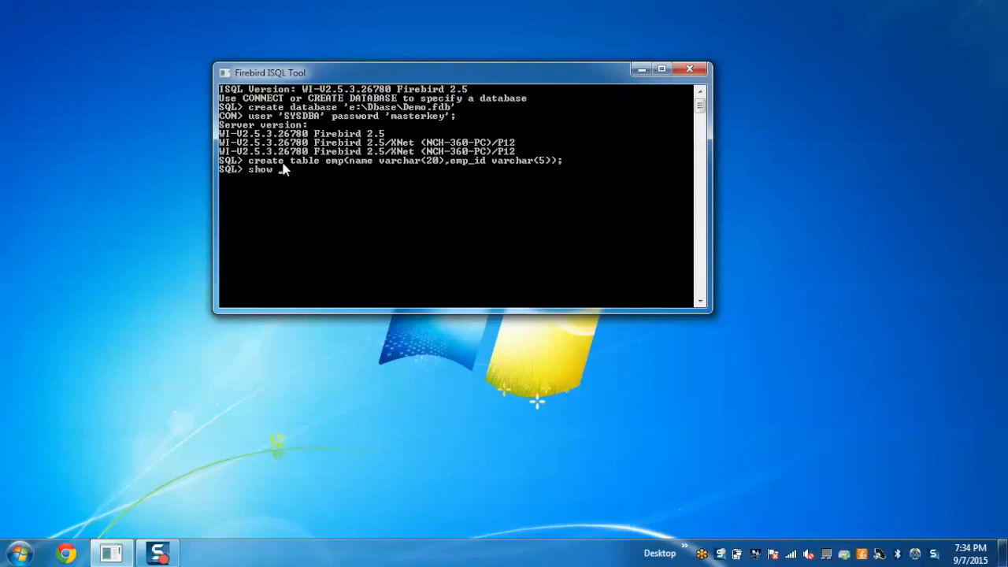
type("table;")
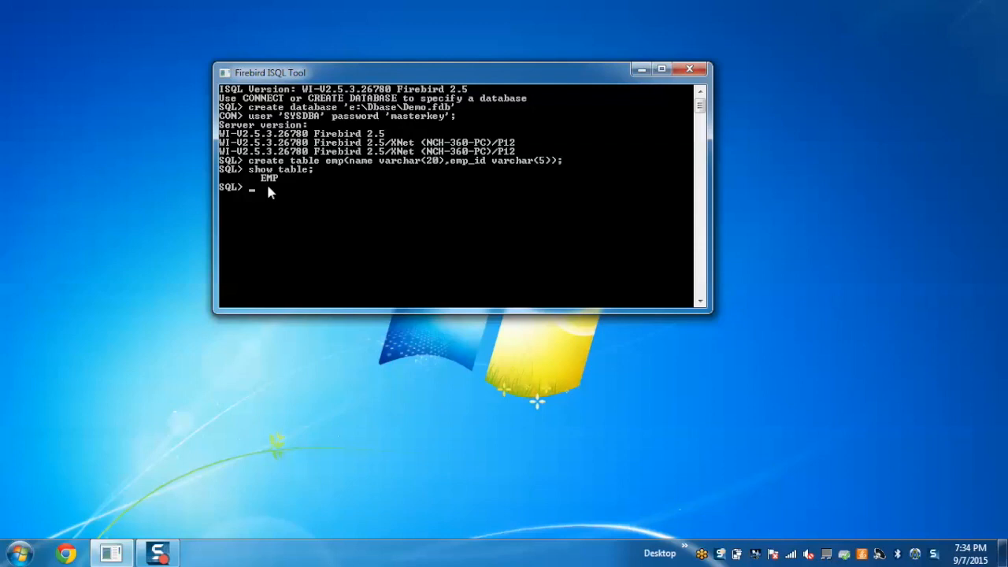
- Insert a row into emp(name,emp_id) with values 'Rick' and 'E001'
type("insert")
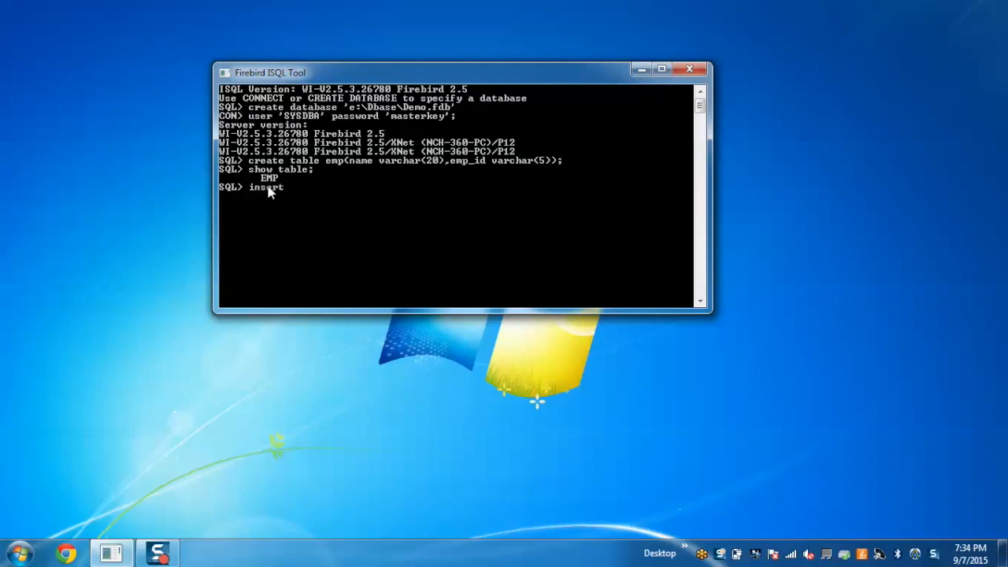
type("into")
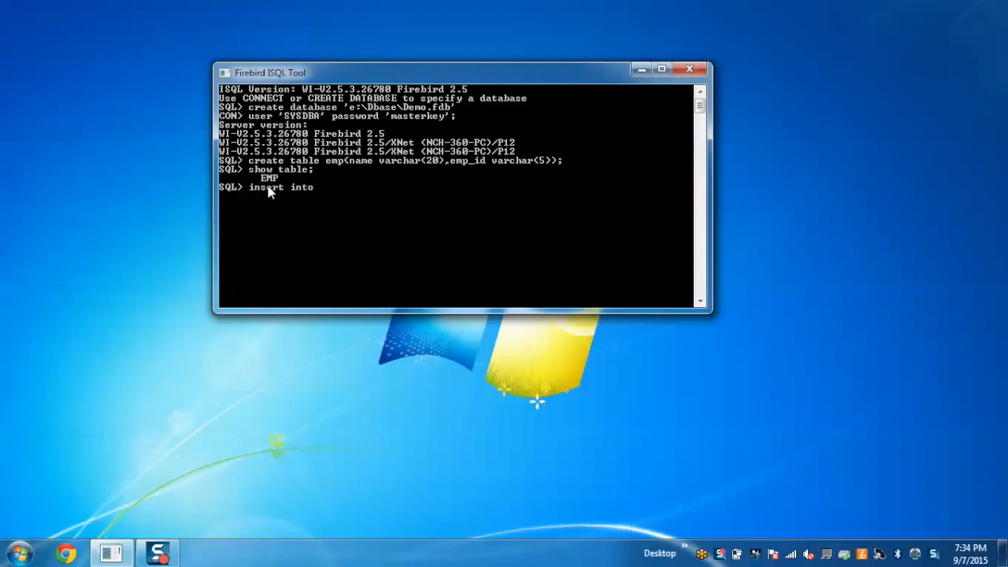
type("emp(")
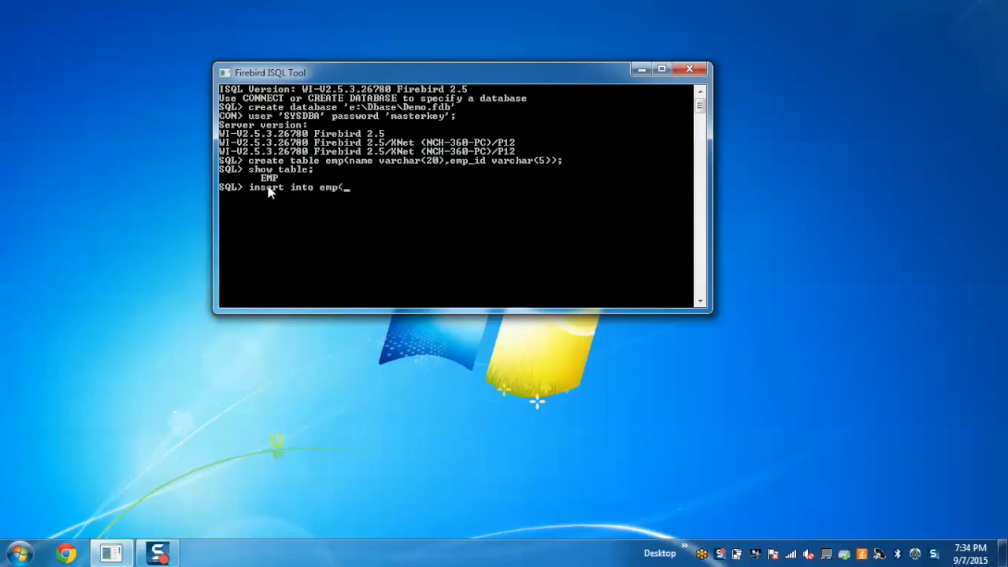
type("name")
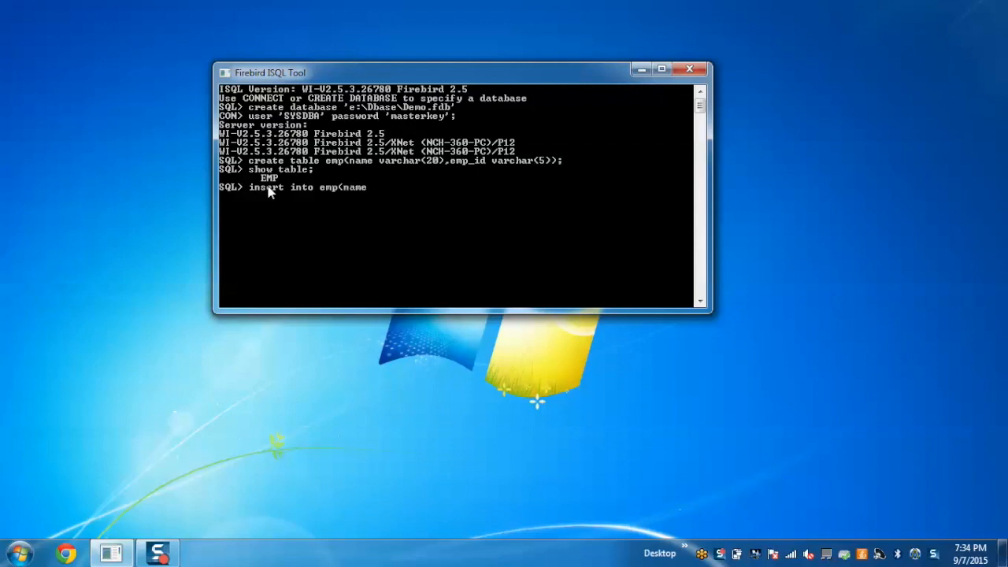
type(",emp_")
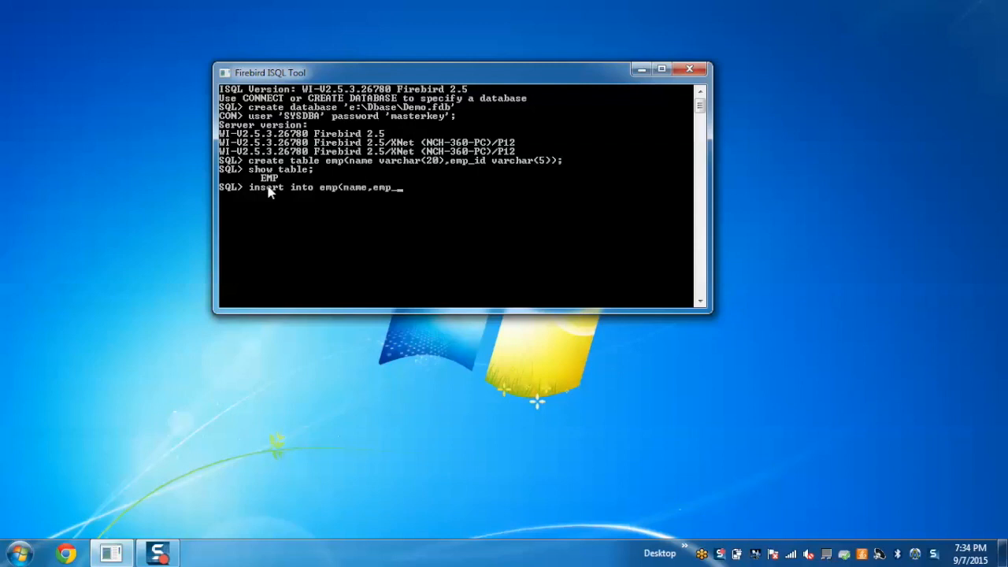
type("id)")
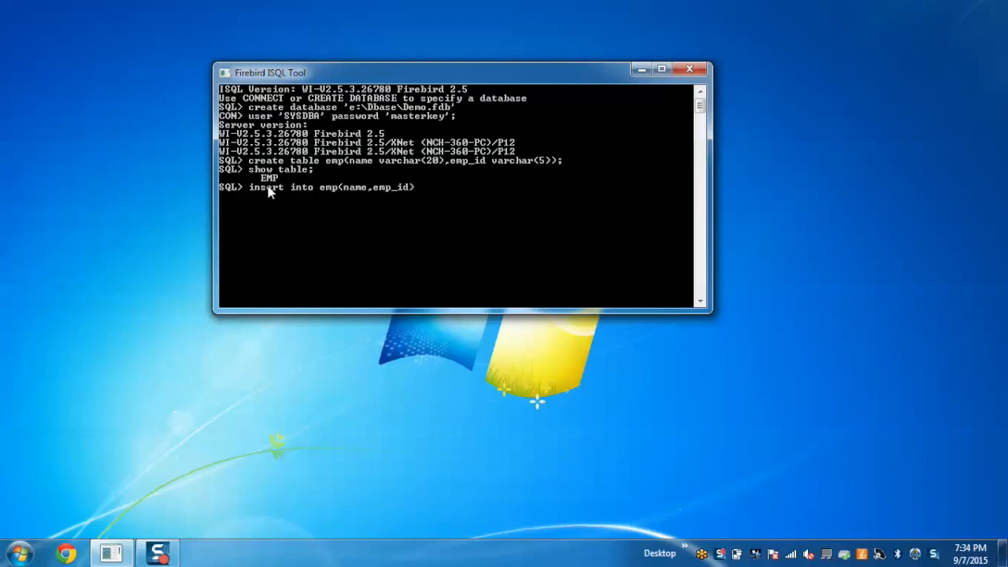
type("values")
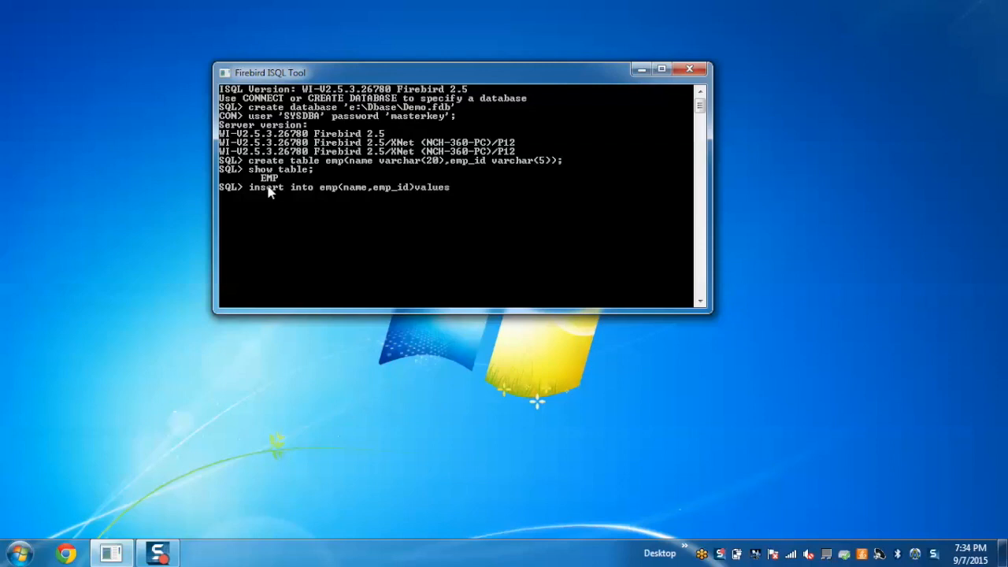
type("('")
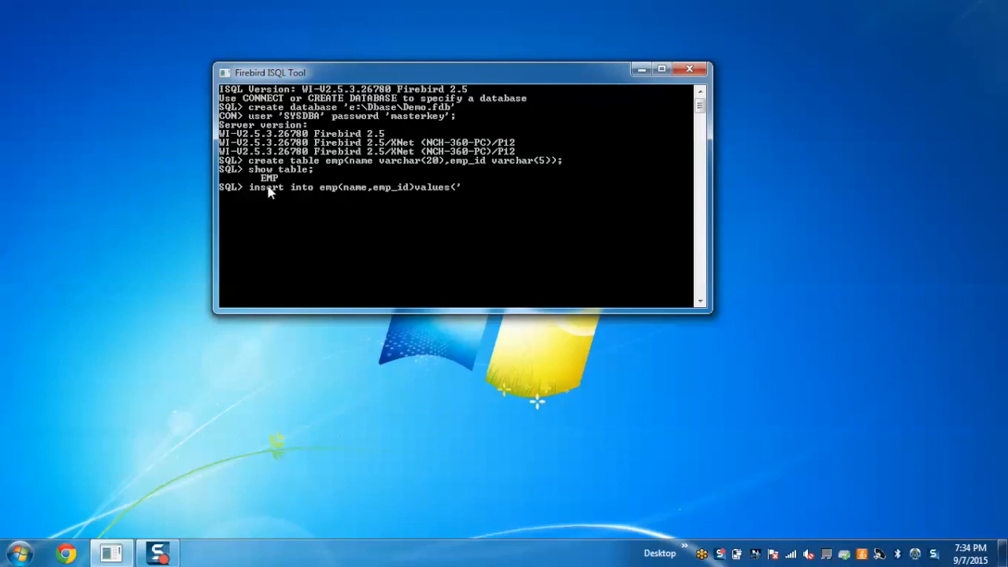
type("Rick")
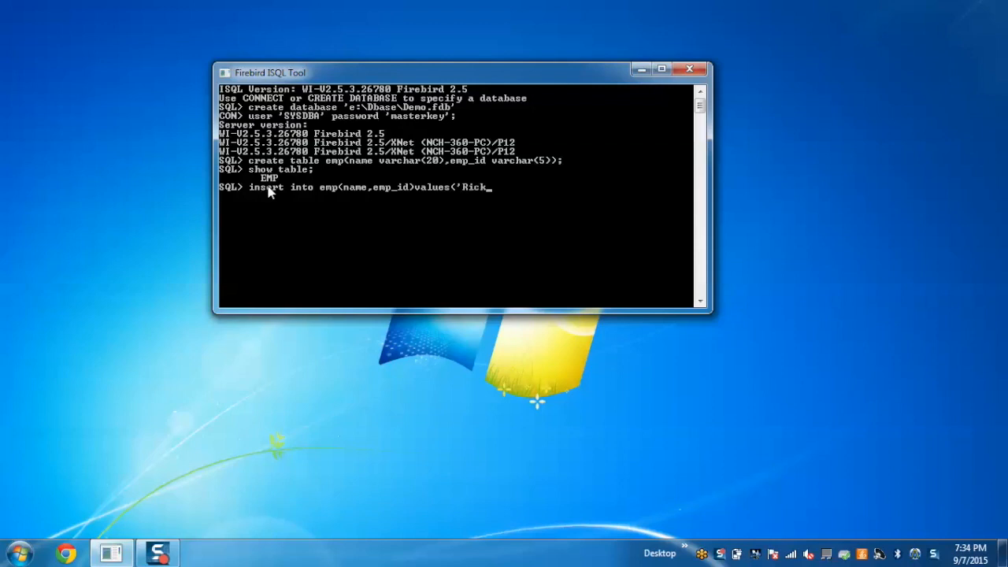
type(",'E")
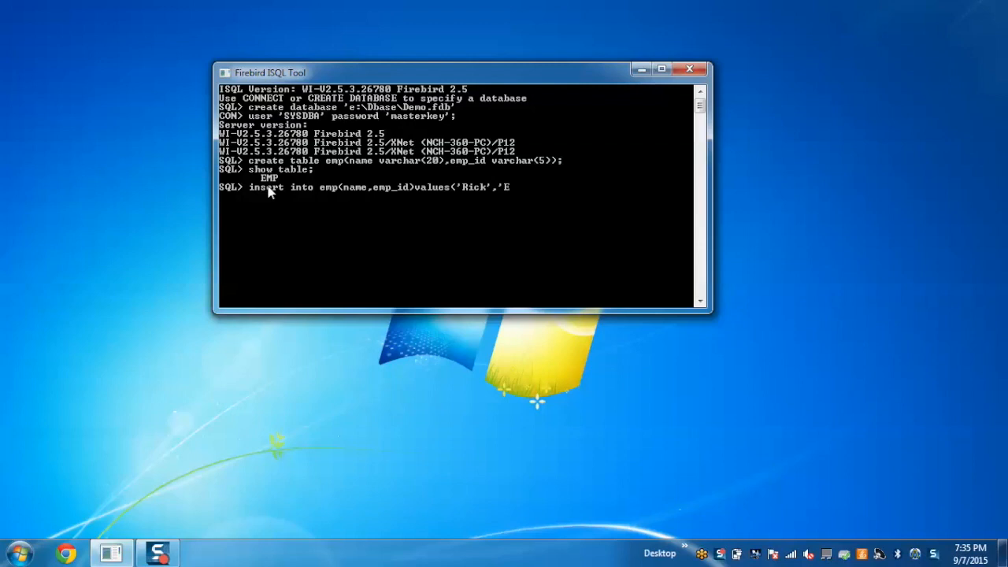
type("001'")
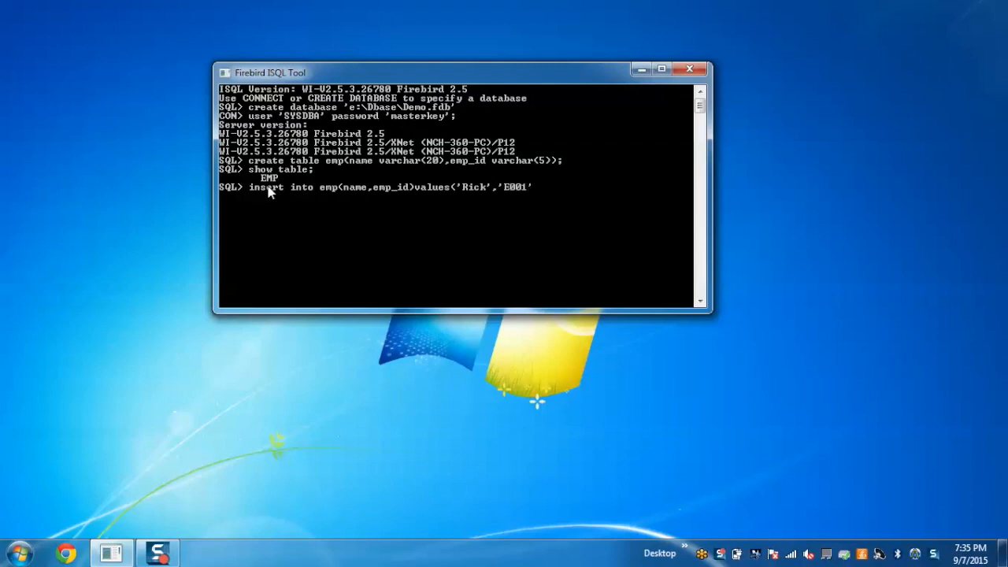
type(");")
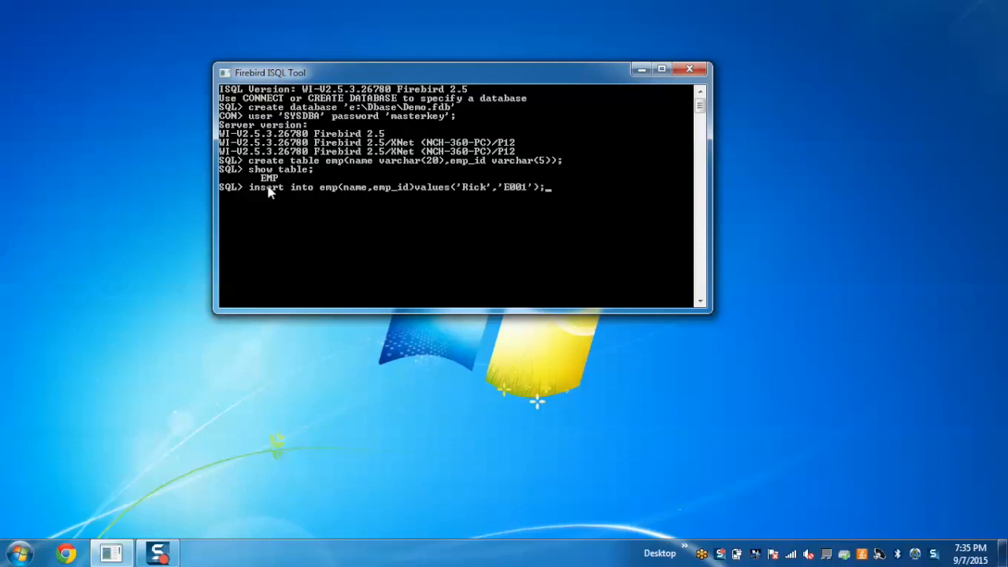
key("enter")
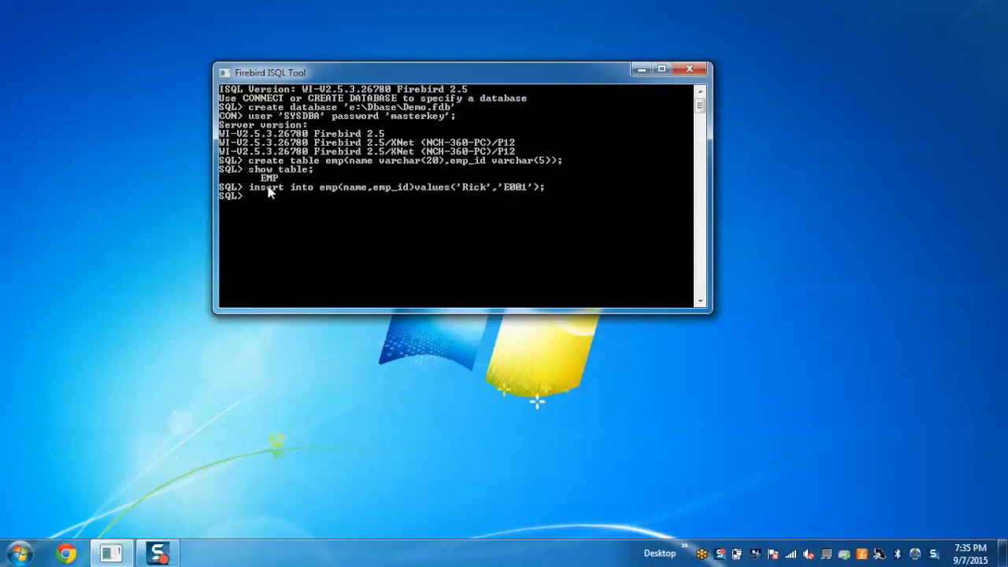
- Run select * from emp; to display Rick with EMP_ID E001
type("select")
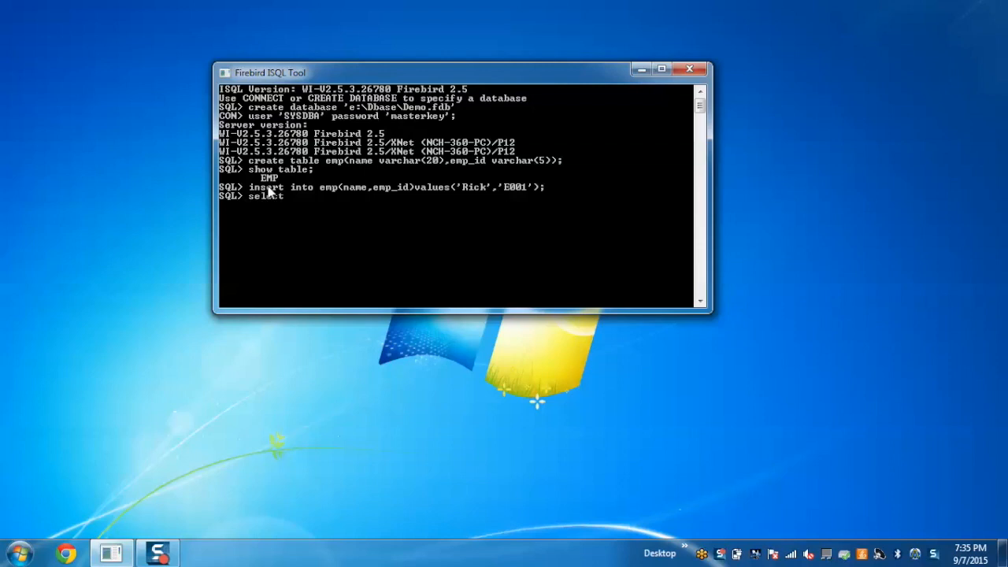
type("* fr")
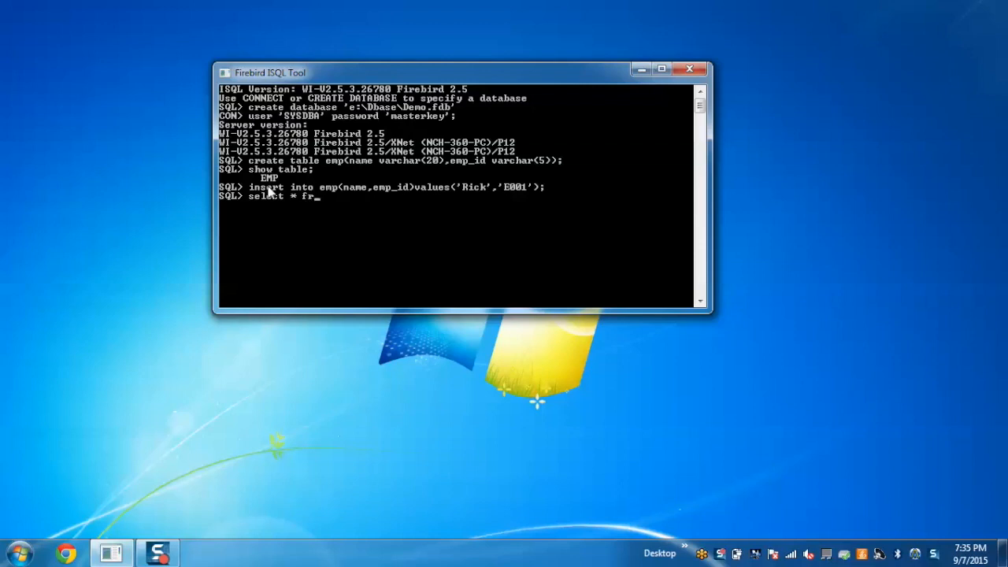
type("om emp;")
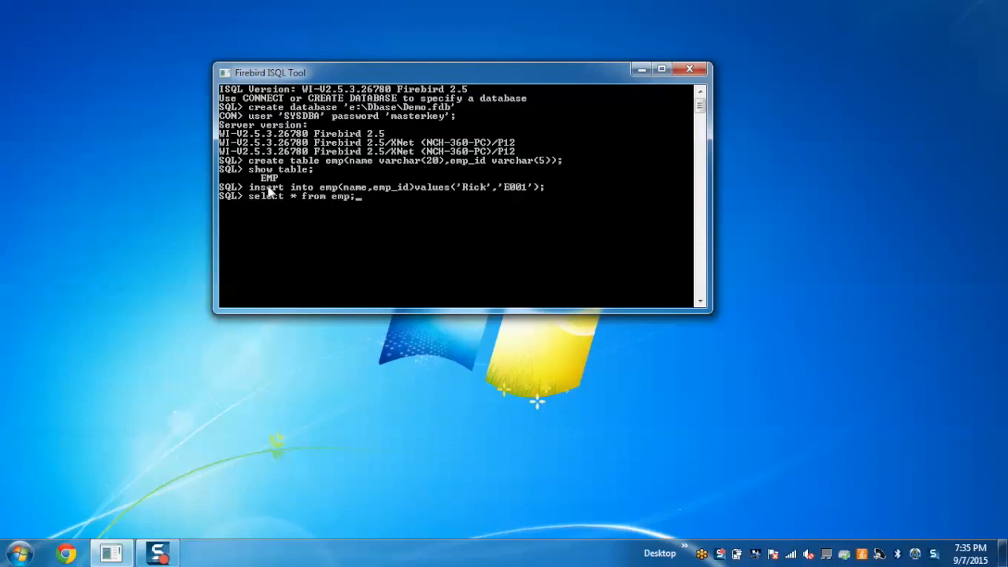
key("enter")
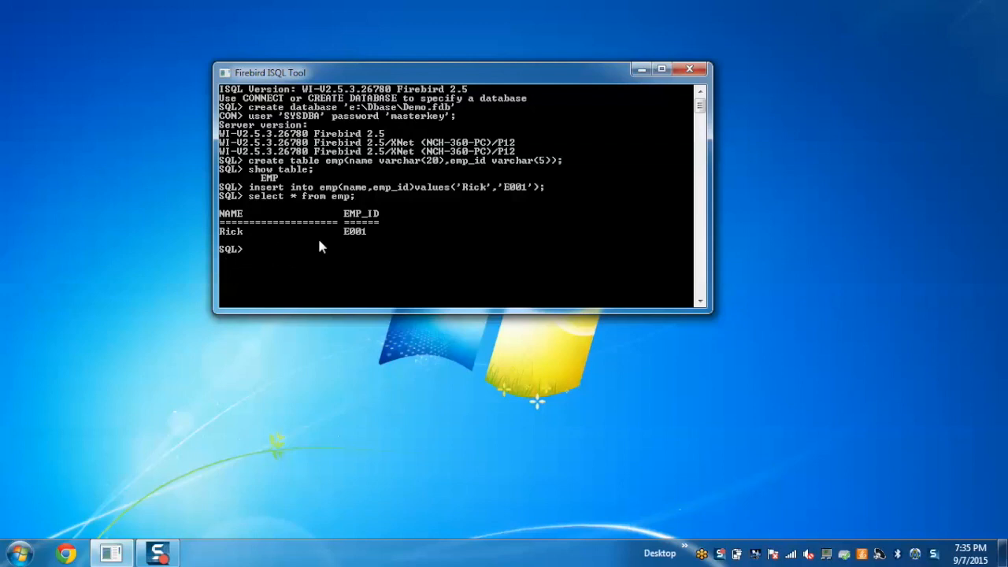
mouse_move(307, 203)
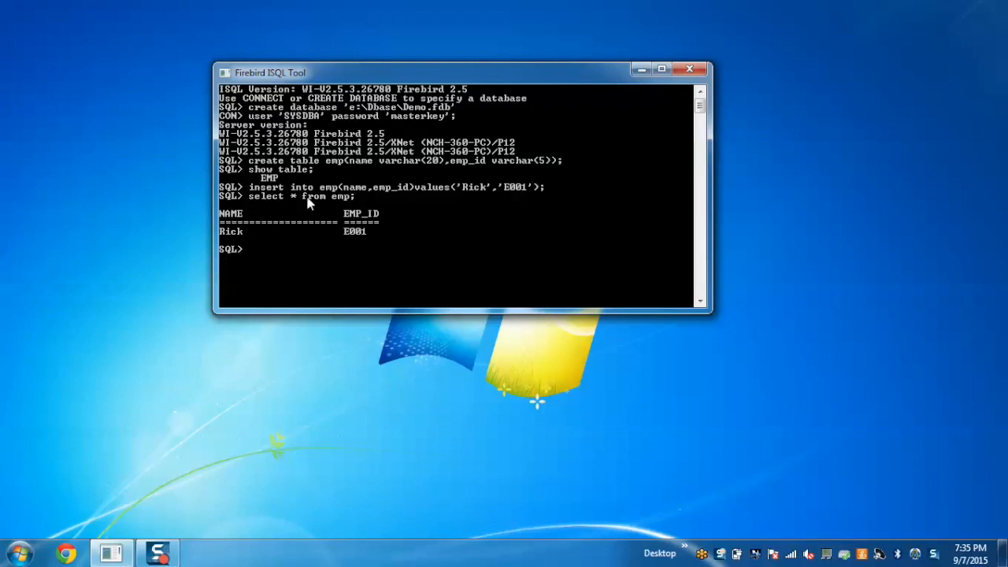